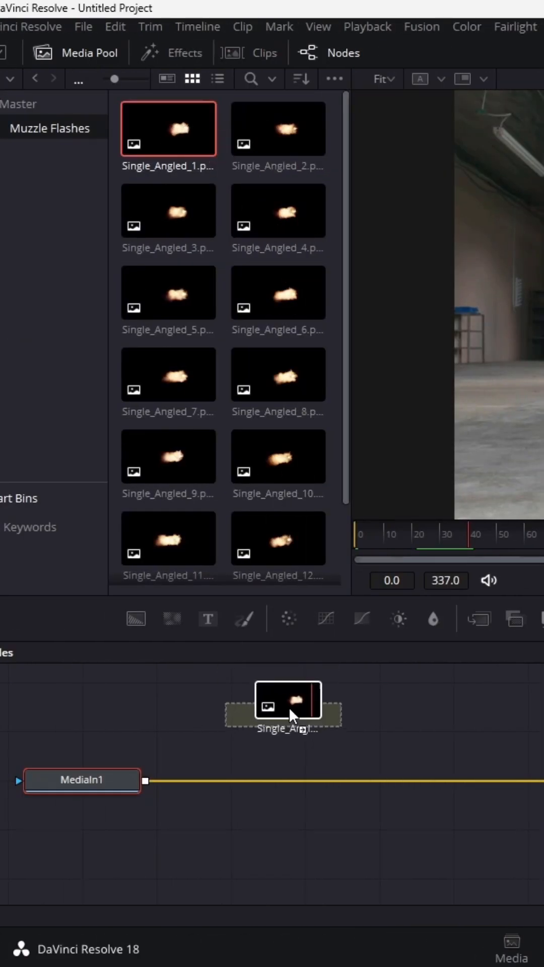
# Step: Drag the Single_Angled_1 muzzle flash image from the Media Pool into the node graph
pyautogui.moveTo(290, 706); pyautogui.dragTo(291, 701)
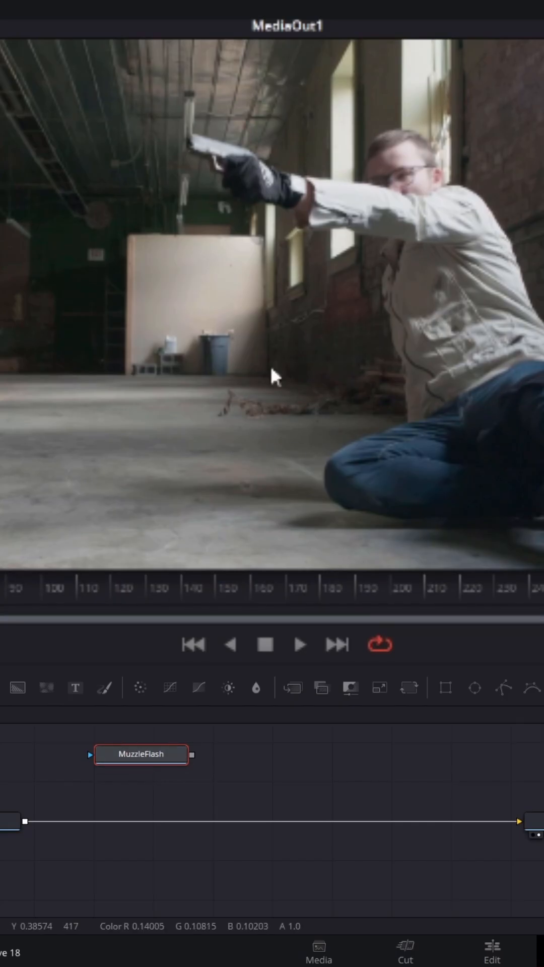
pyautogui.moveTo(437, 830)
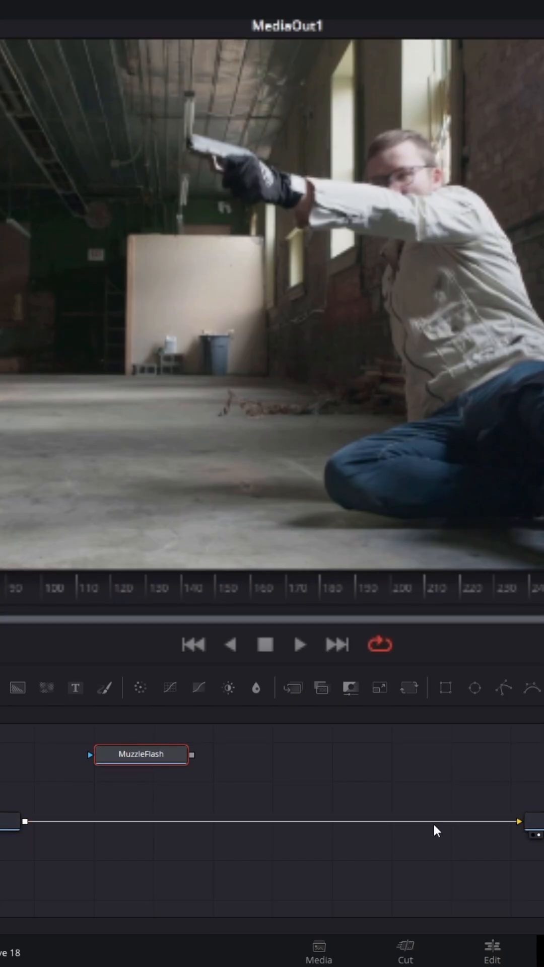
pyautogui.moveTo(192, 755)
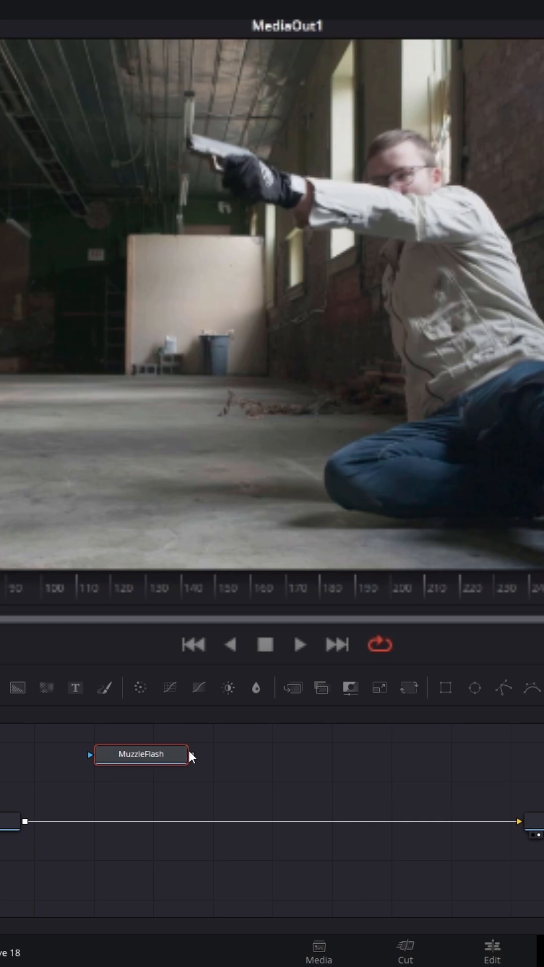
# Step: Drop MuzzleFlash's output onto the MediaIn1–MediaOut1 line to create Merge1
pyautogui.moveTo(190, 755); pyautogui.dragTo(228, 771)
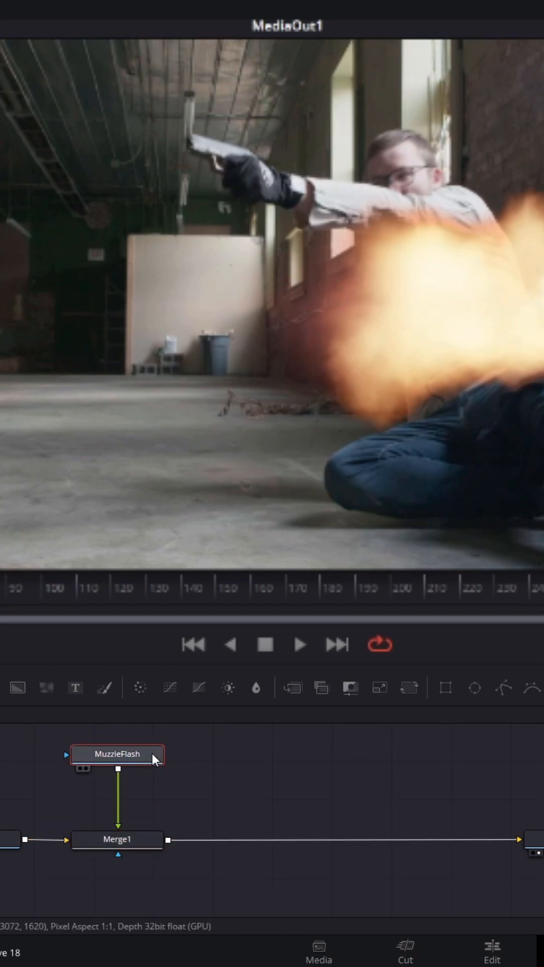
pyautogui.moveTo(116, 754)
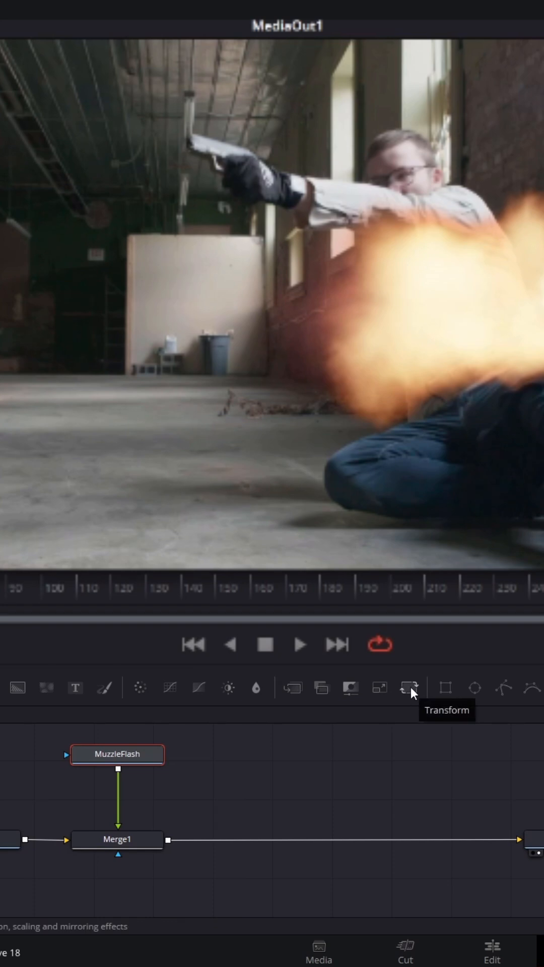
# Step: Add a Transform node after MuzzleFlash, size it to 0.61, and move it onto the barrel
pyautogui.click(408, 687)
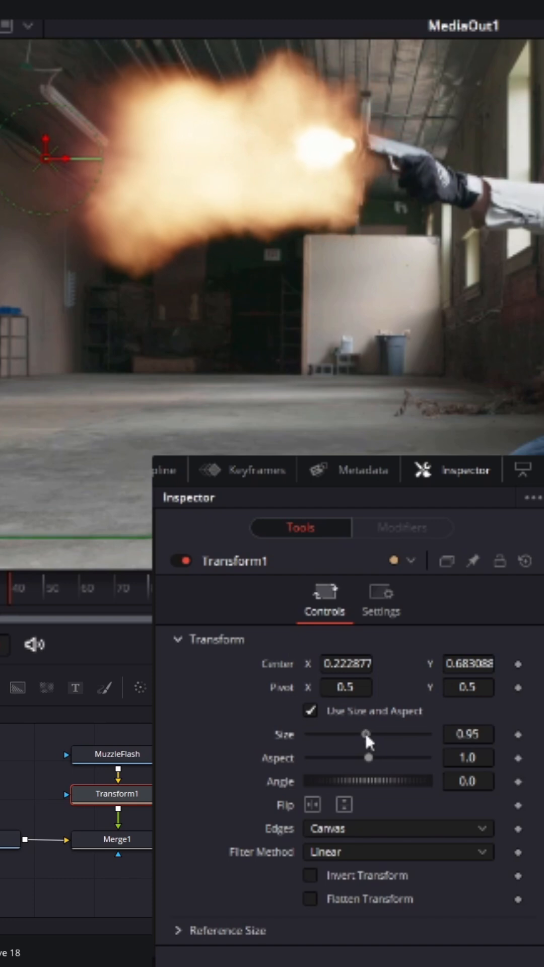
pyautogui.moveTo(367, 734); pyautogui.dragTo(346, 734)
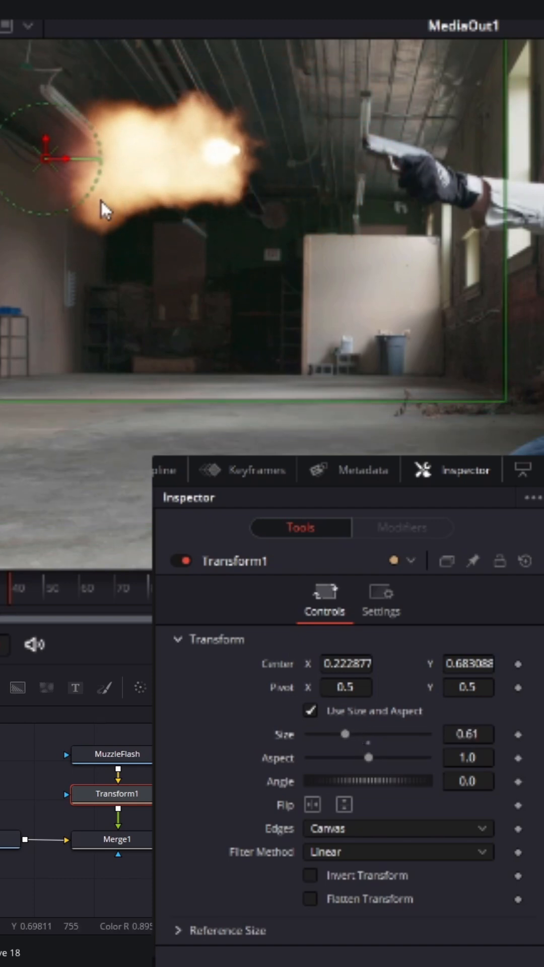
pyautogui.moveTo(60, 162); pyautogui.dragTo(86, 216)
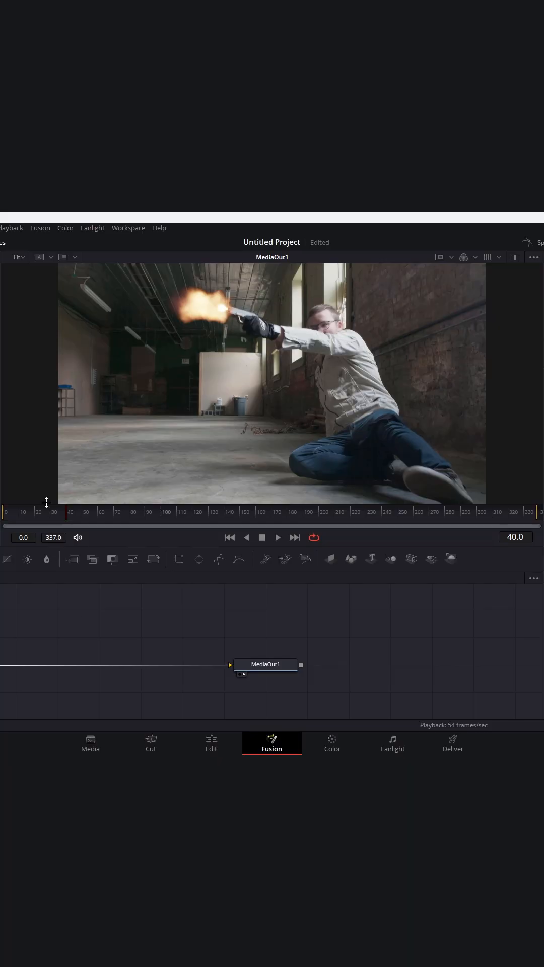
# Step: Open the Keyframes panel to show the MuzzleFlash and Transform1 frame ranges
pyautogui.click(70, 510)
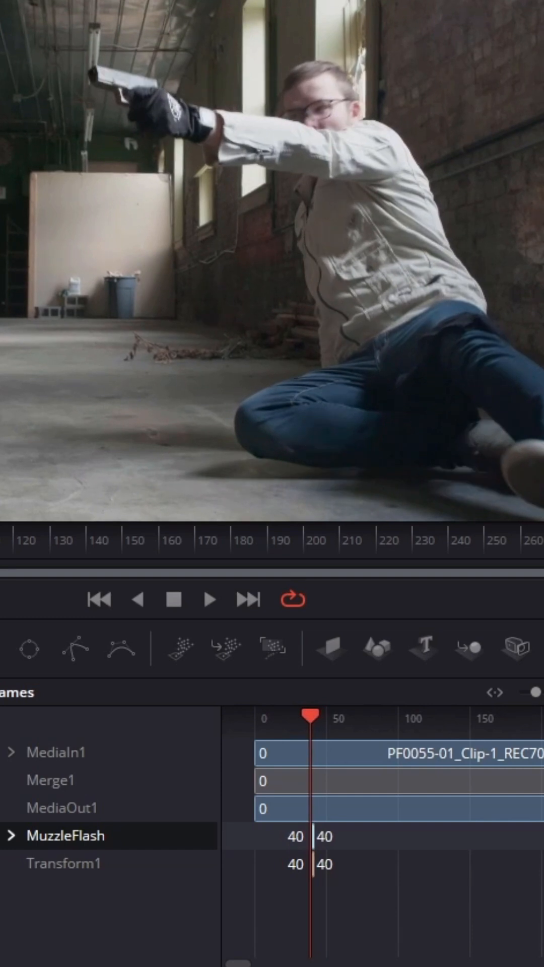
# Step: Select Merge1 and open its Apply Mode blend list in the Inspector
pyautogui.click(50, 780)
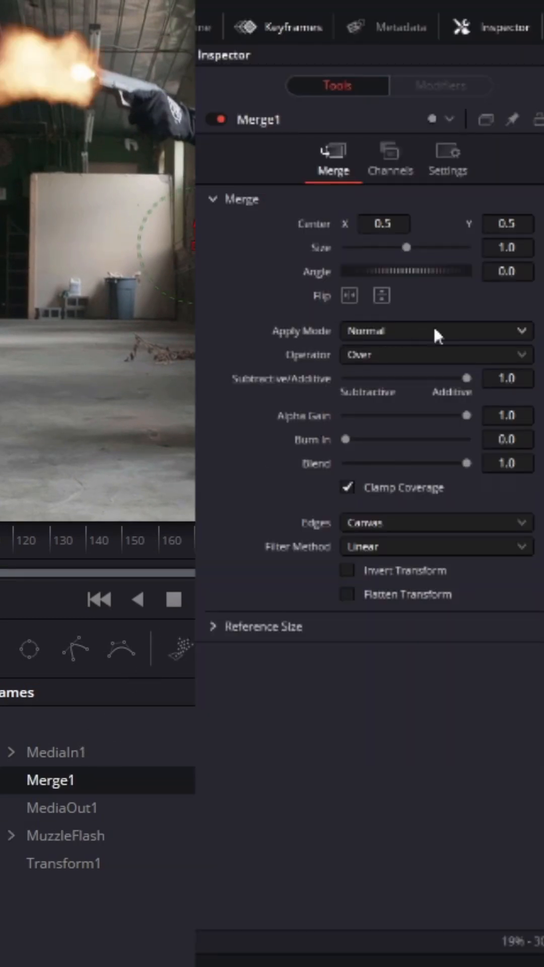
pyautogui.click(435, 331)
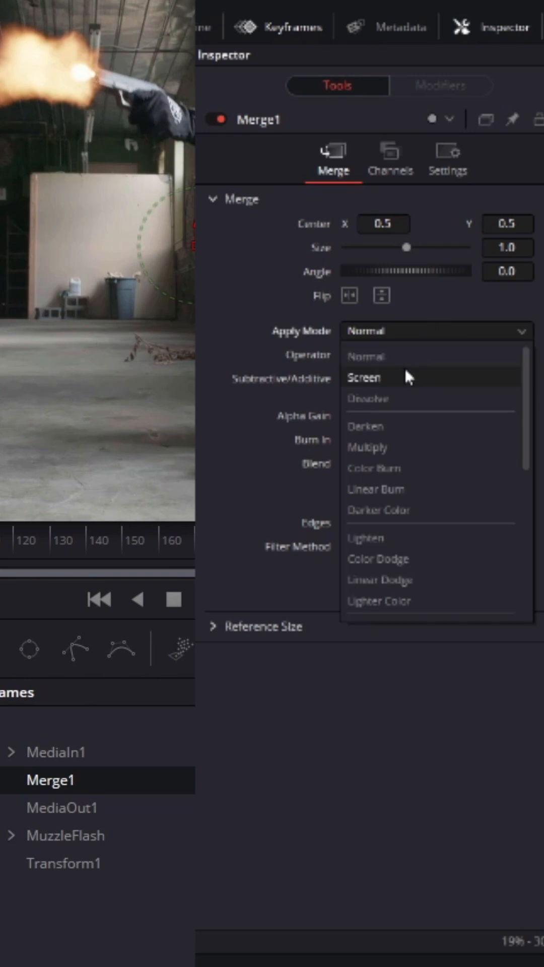